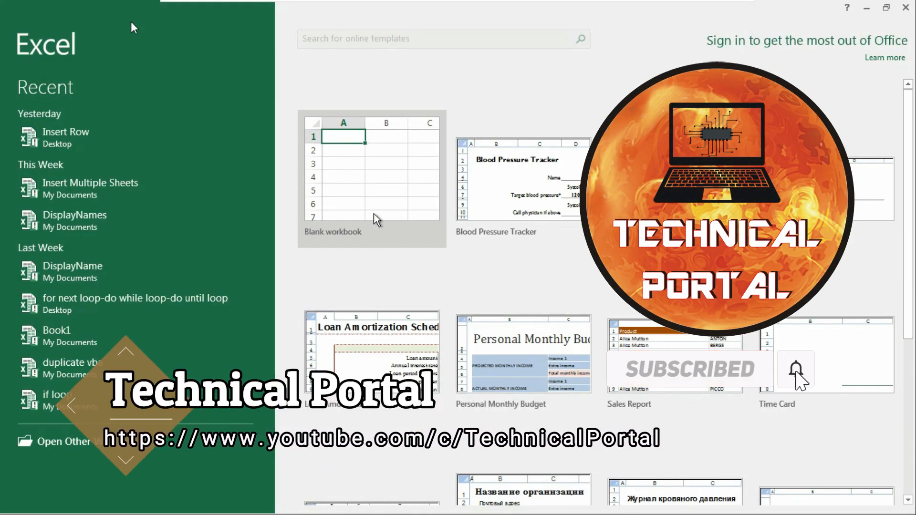
# Step: Create a new blank workbook from the Excel start screen
pyautogui.click(371, 175)
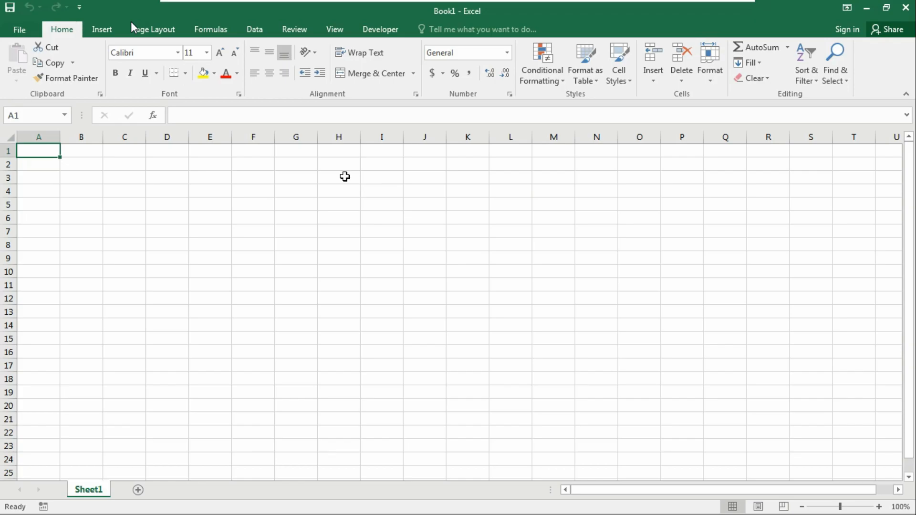
pyautogui.moveTo(380, 30)
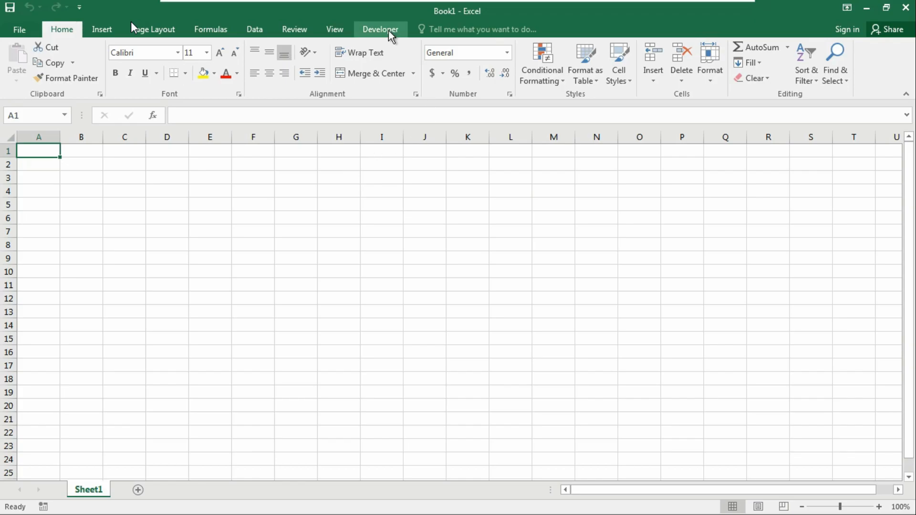
# Step: Launch the Visual Basic editor for Book1 from the Developer tab
pyautogui.click(16, 58)
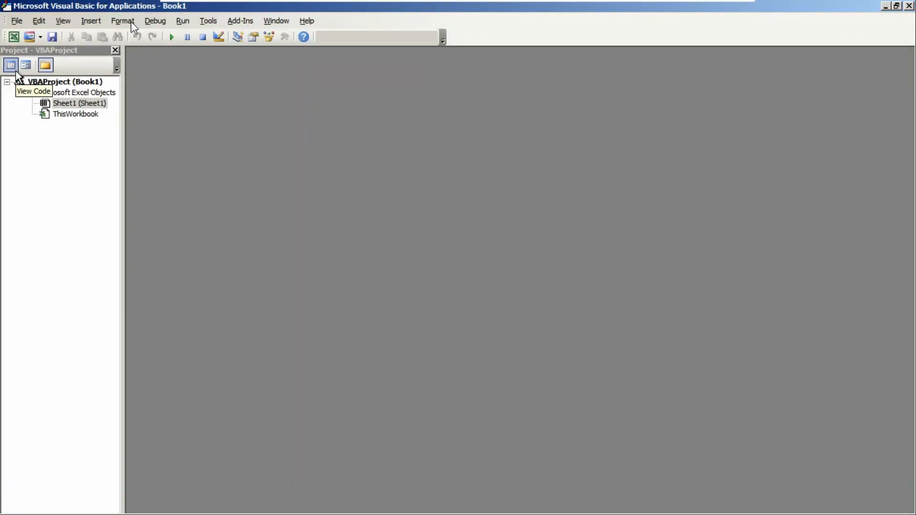
pyautogui.moveTo(26, 65)
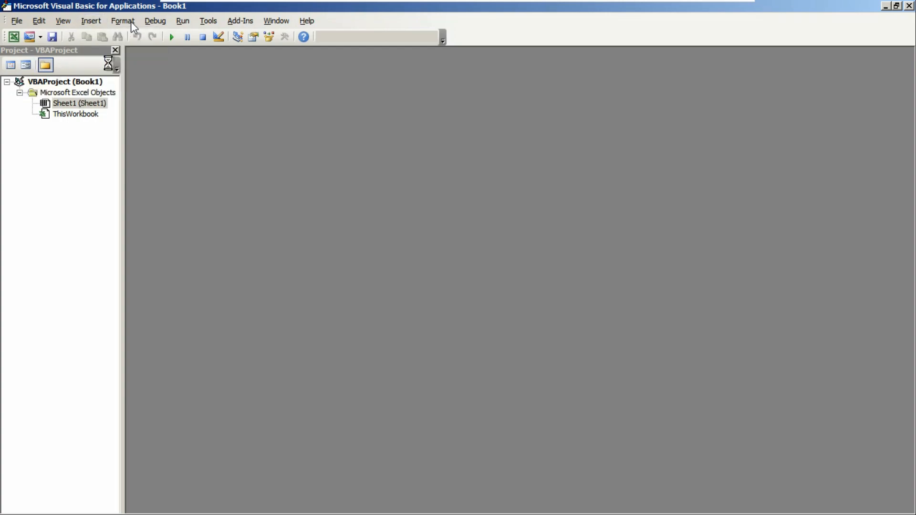
# Step: Insert Module1 and declare Sub ForEach_CountTo10_Even with its End Sub
pyautogui.click(90, 20)
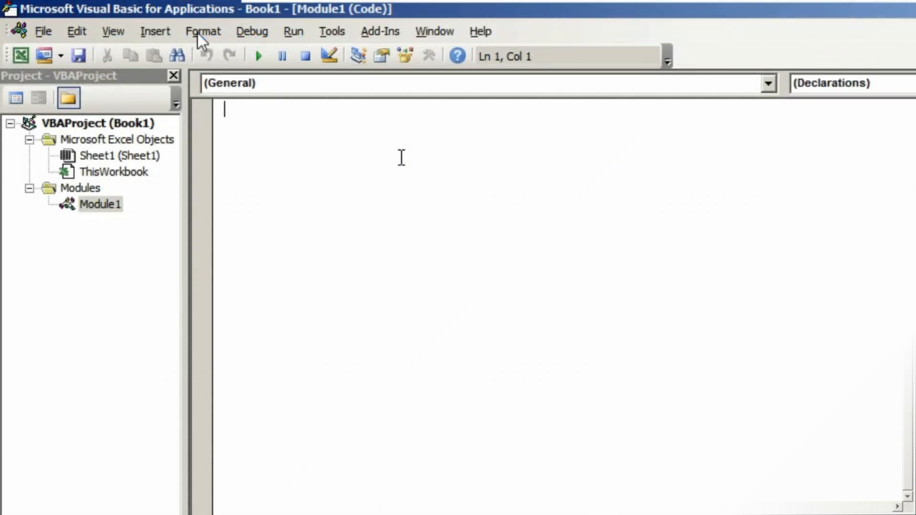
pyautogui.write('sub')
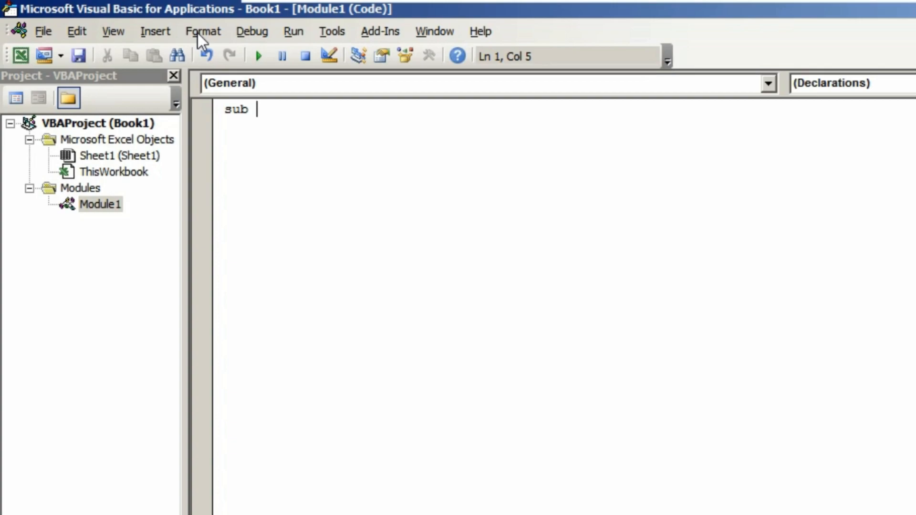
pyautogui.write('F')
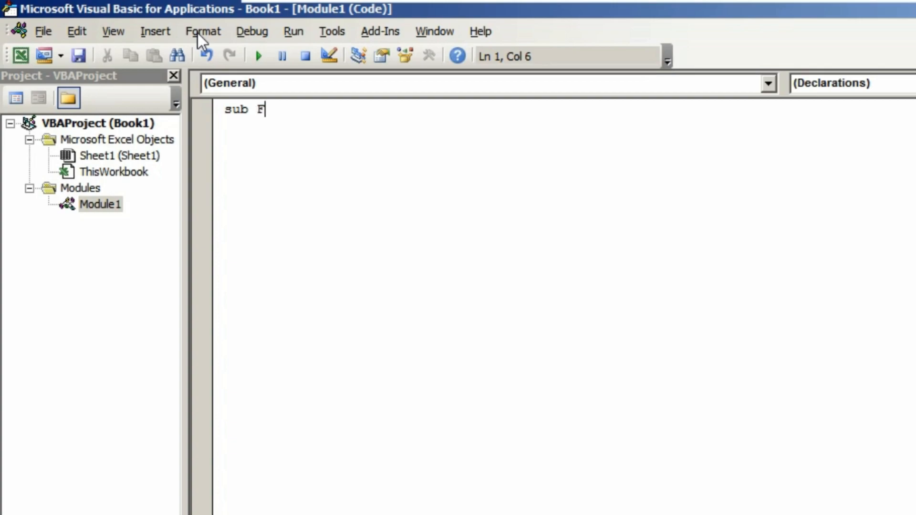
pyautogui.write('orEa')
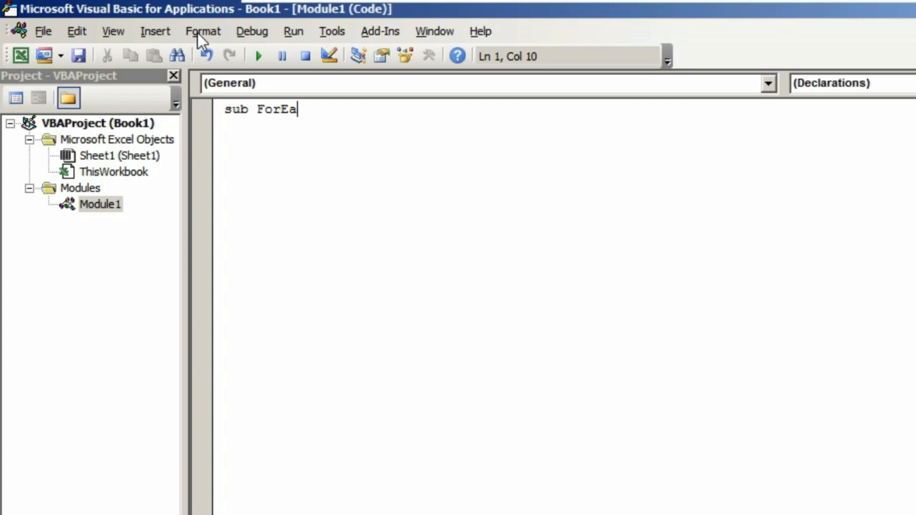
pyautogui.write('ch_')
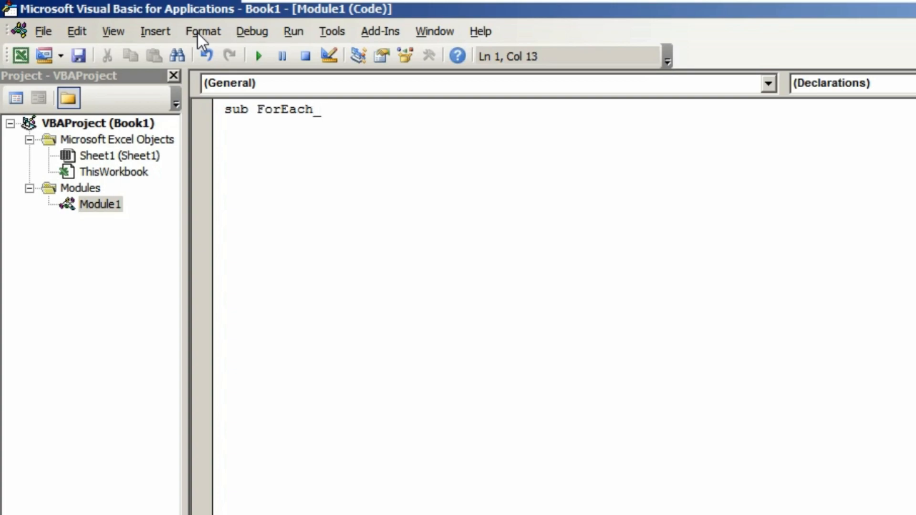
pyautogui.write('CountT')
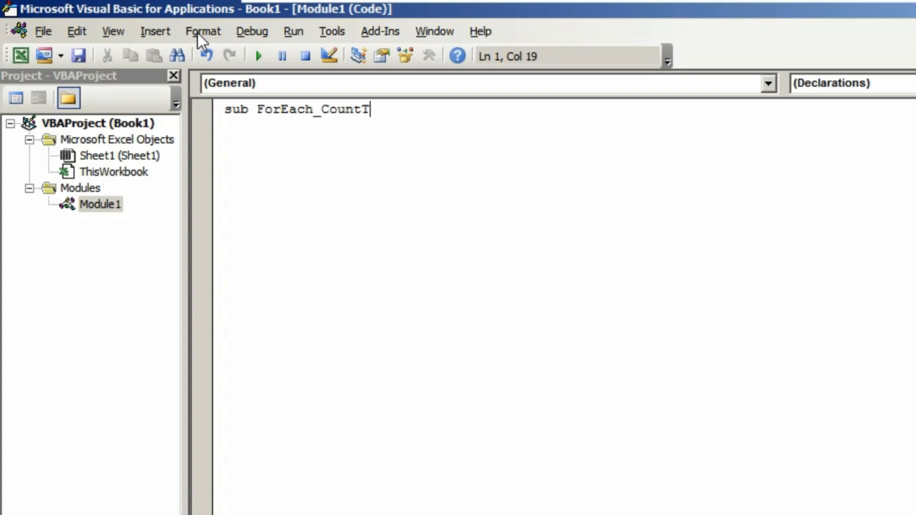
pyautogui.write('o')
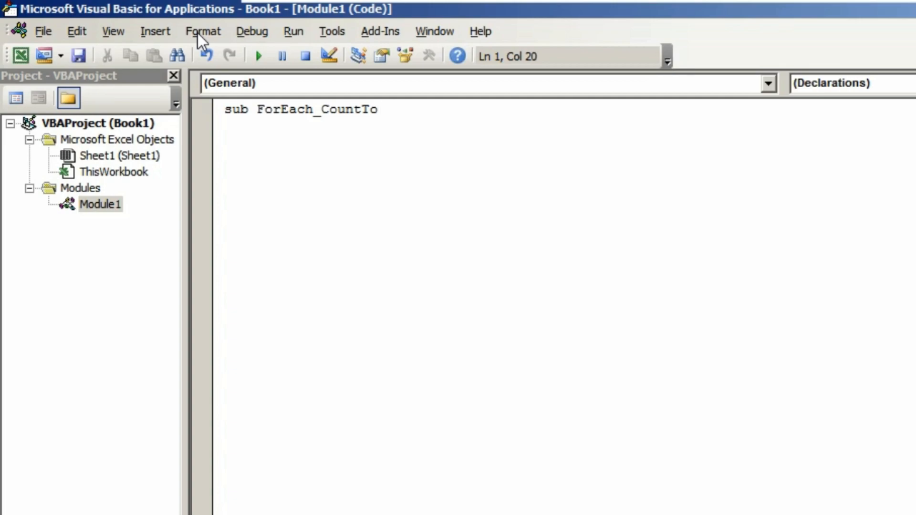
pyautogui.write('10_E')
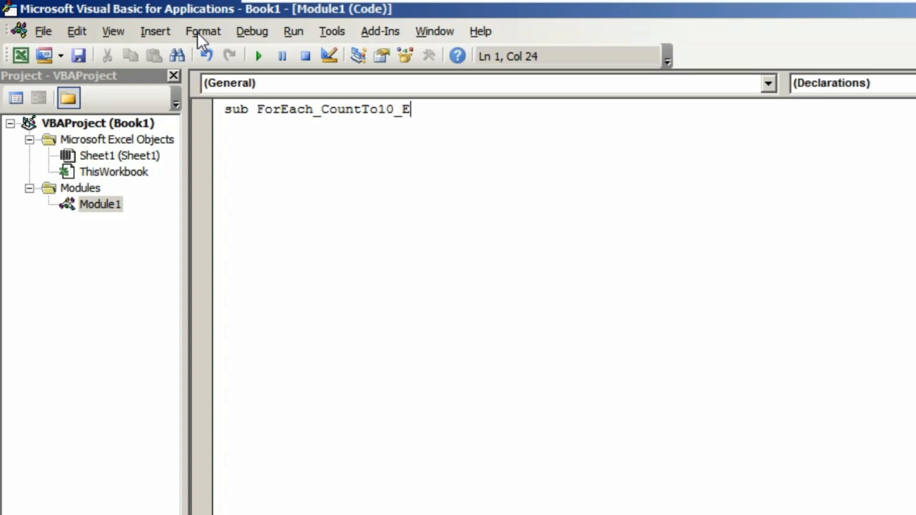
pyautogui.write('ven(')
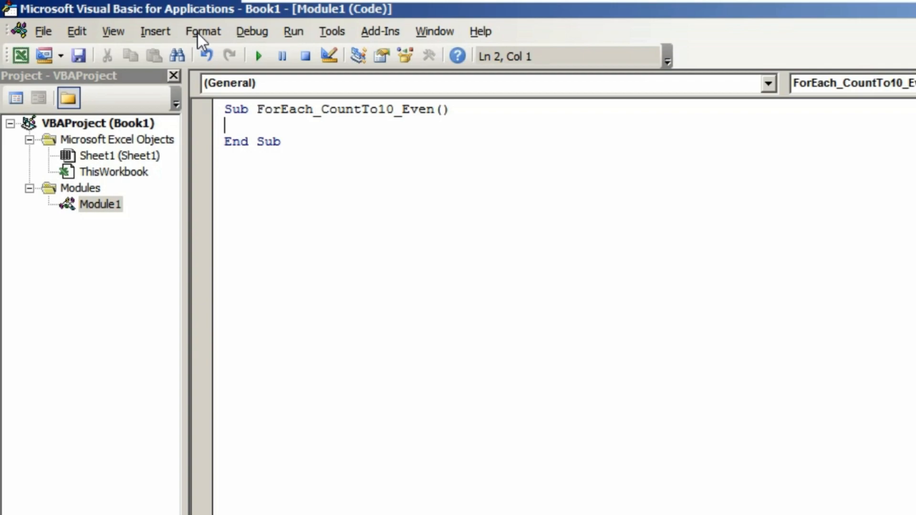
# Step: Declare Dim n As Integer and begin the For n = line
pyautogui.write('dim')
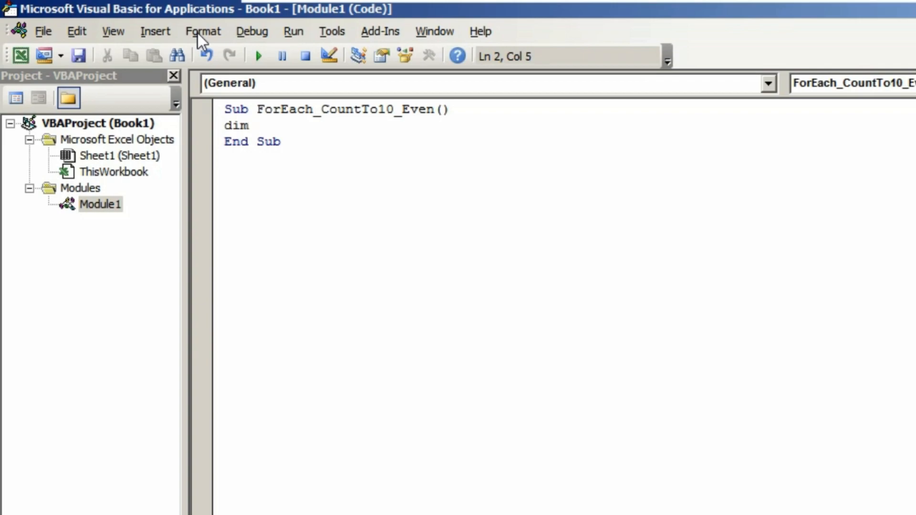
pyautogui.write('n')
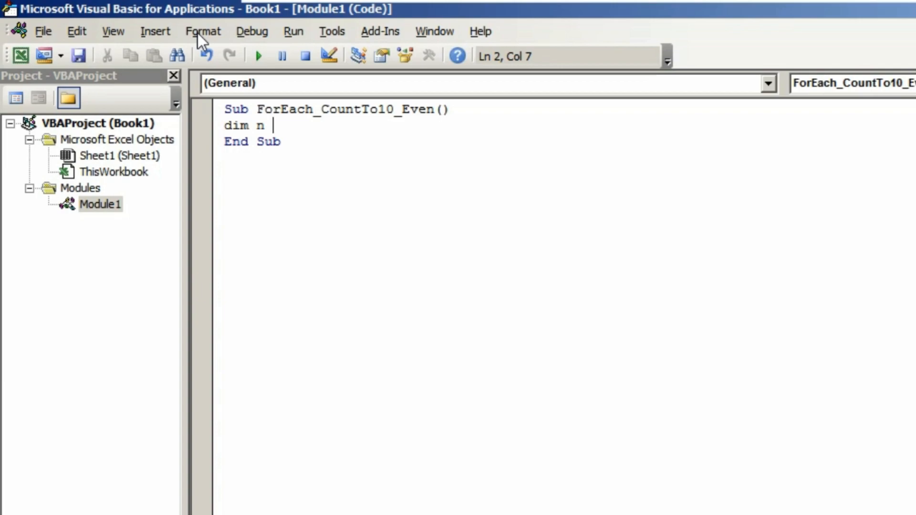
pyautogui.write('as')
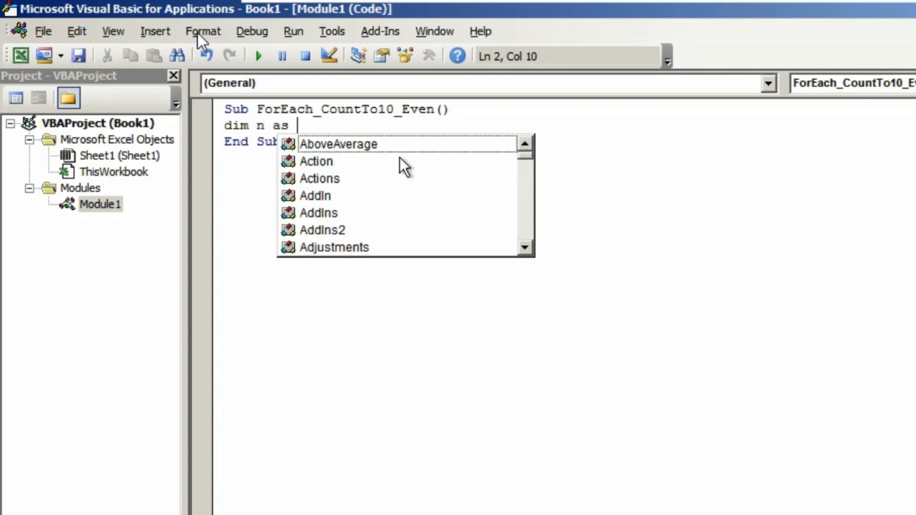
pyautogui.write('inte')
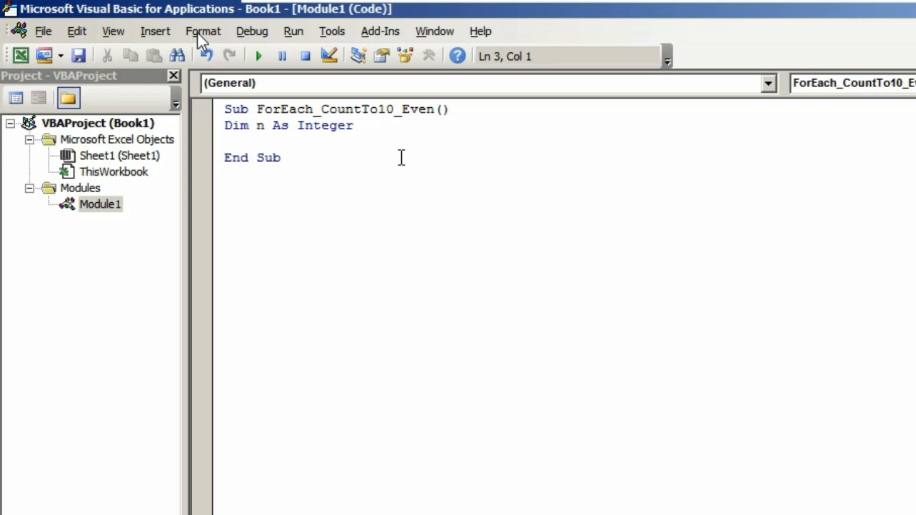
pyautogui.write('for n =')
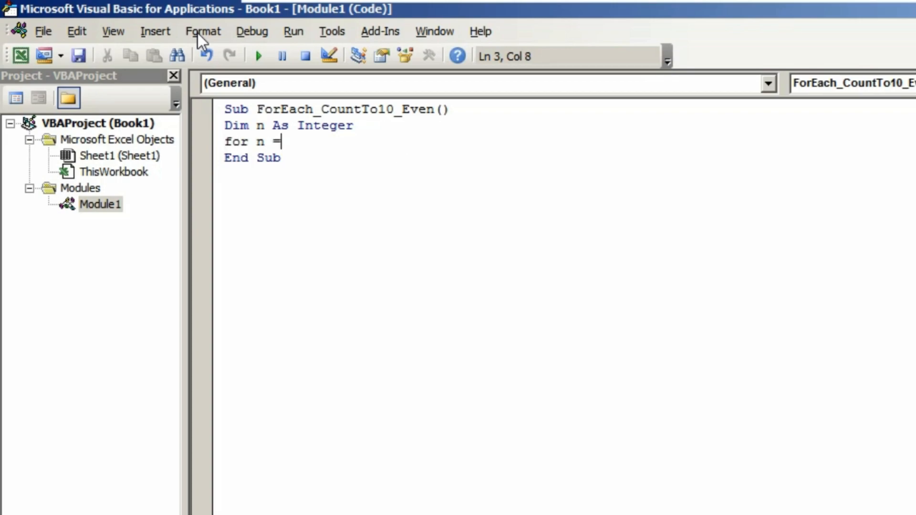
# Step: Finish the loop header as For n = 2 To 10 Step 2
pyautogui.write('2')
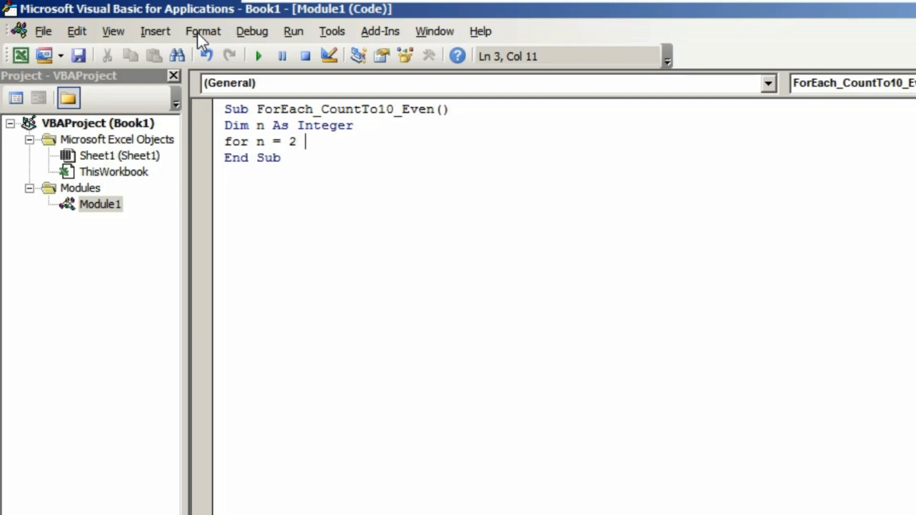
pyautogui.write('to')
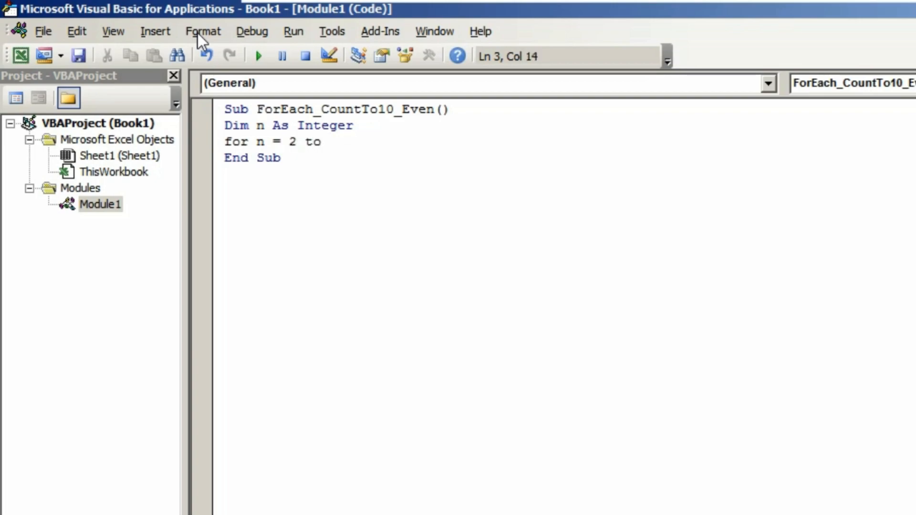
pyautogui.write('10 set')
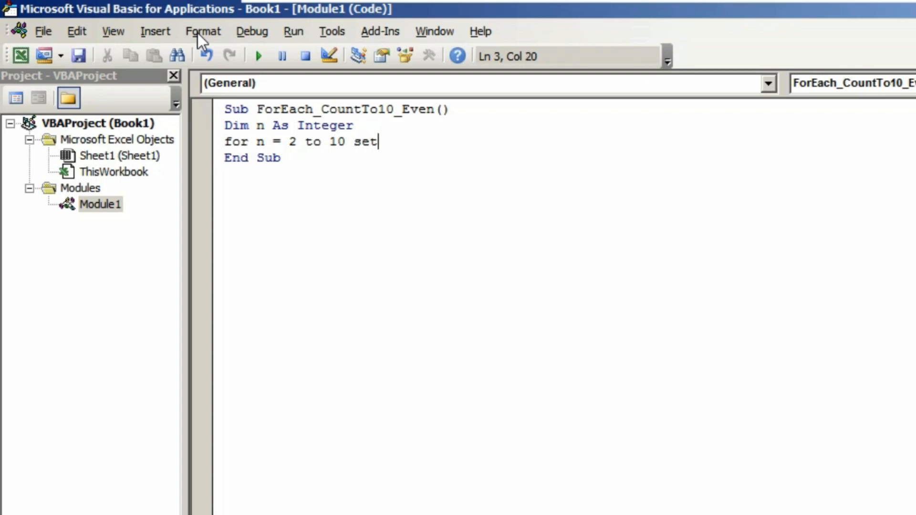
pyautogui.write('tep 2')
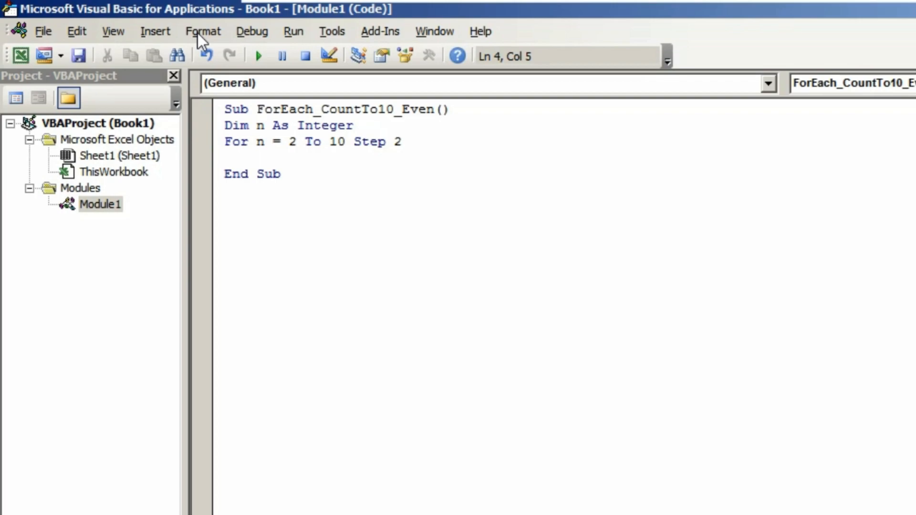
# Step: Add MsgBox n inside the loop and close it with Next n
pyautogui.write('msgbox')
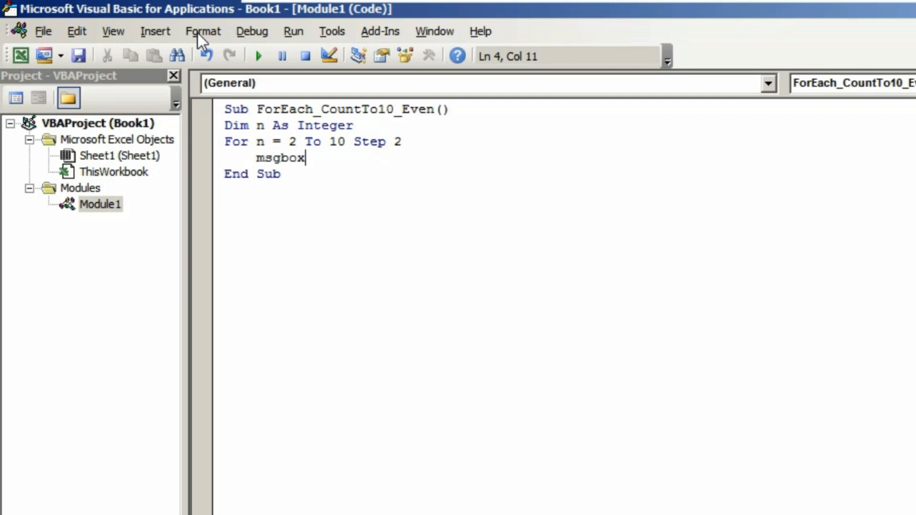
pyautogui.write('n')
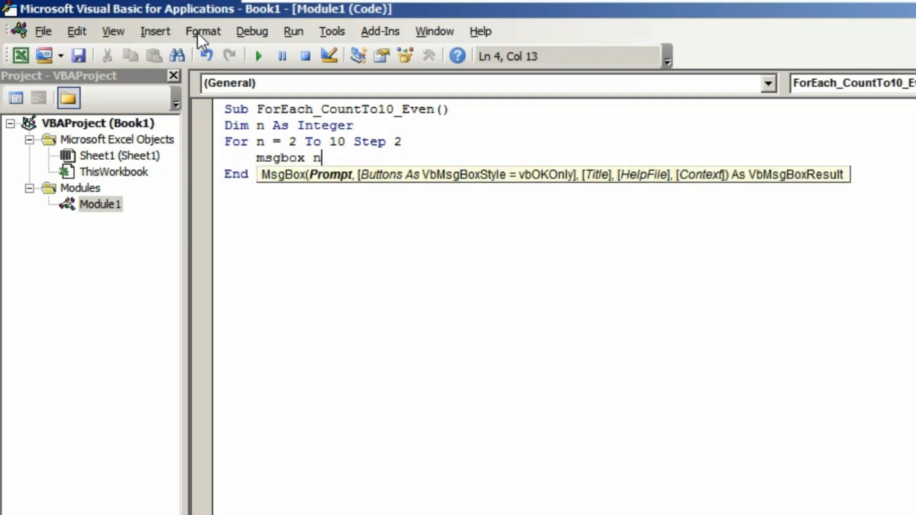
pyautogui.press('Return')
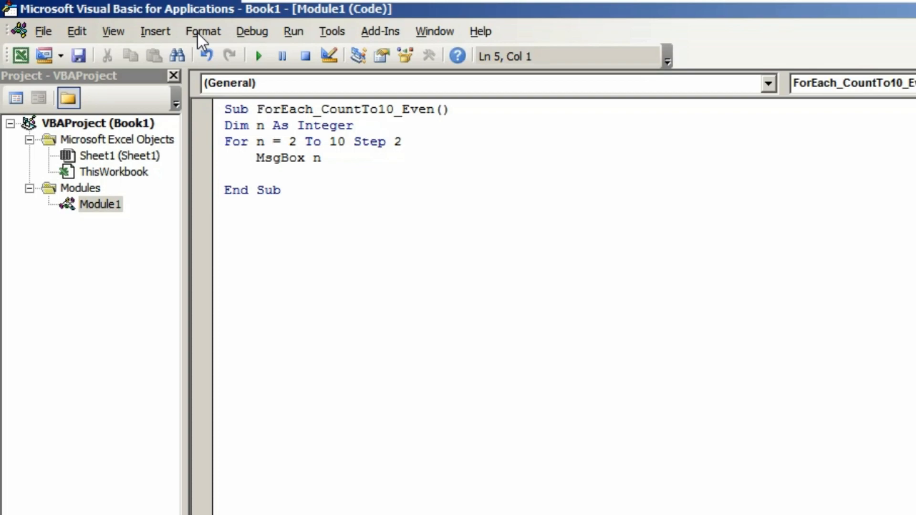
pyautogui.write('next')
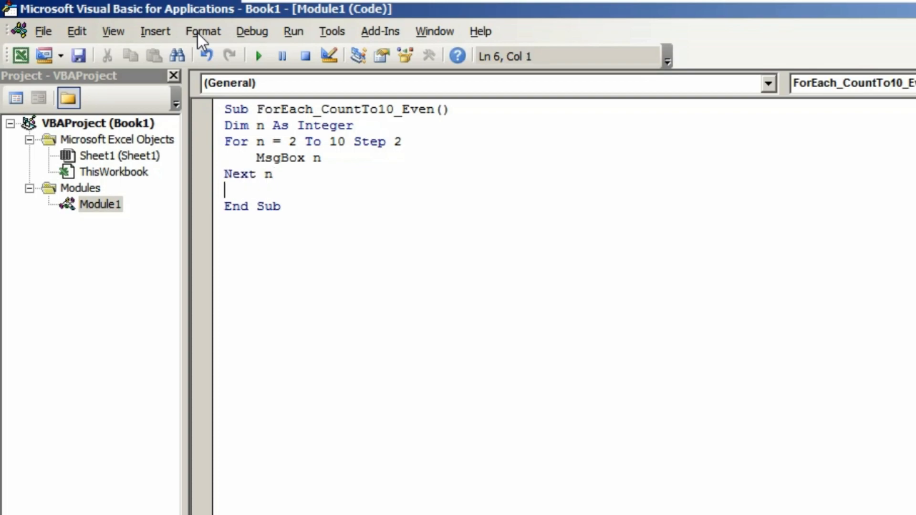
pyautogui.moveTo(834, 11)
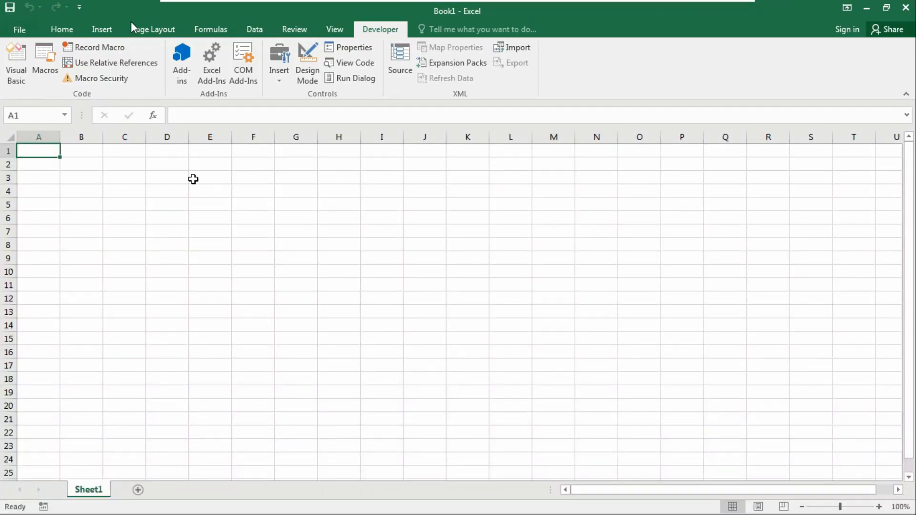
# Step: Select cell D4 and run ForEach_CountTo10_Even from the Macros list
pyautogui.click(167, 191)
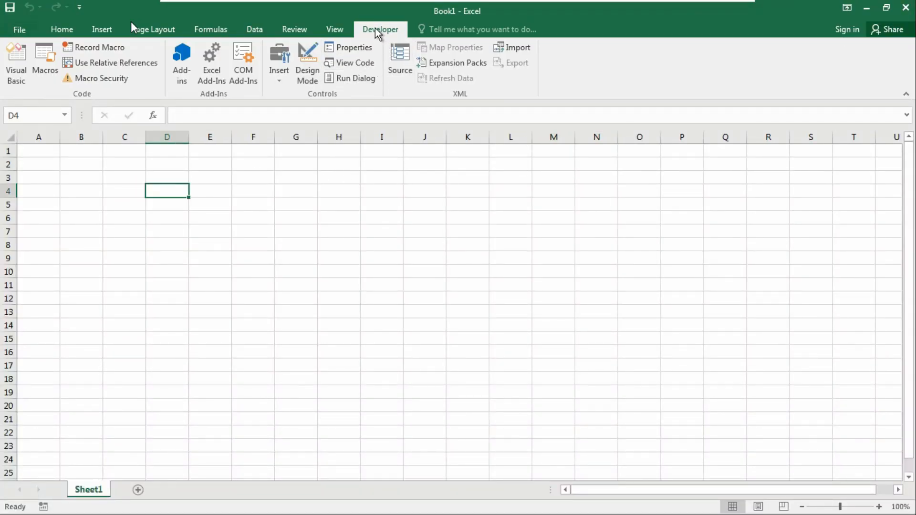
pyautogui.click(44, 61)
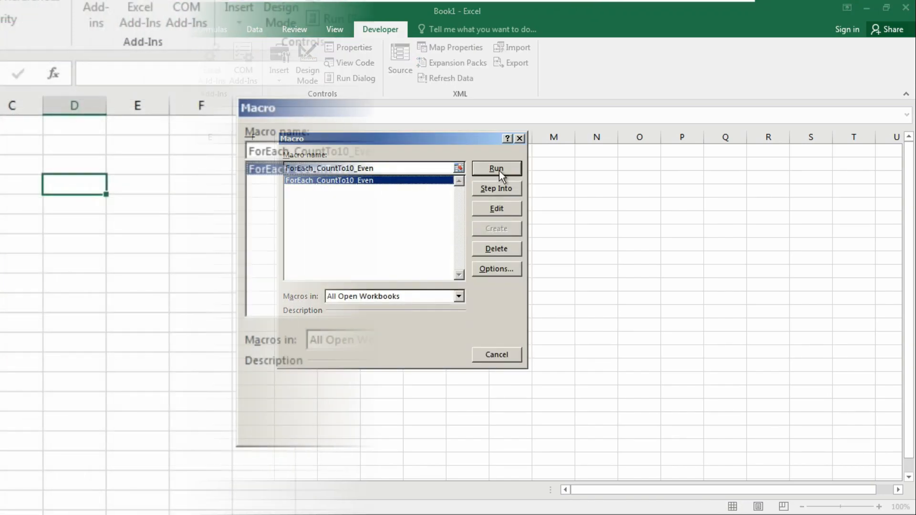
pyautogui.click(495, 168)
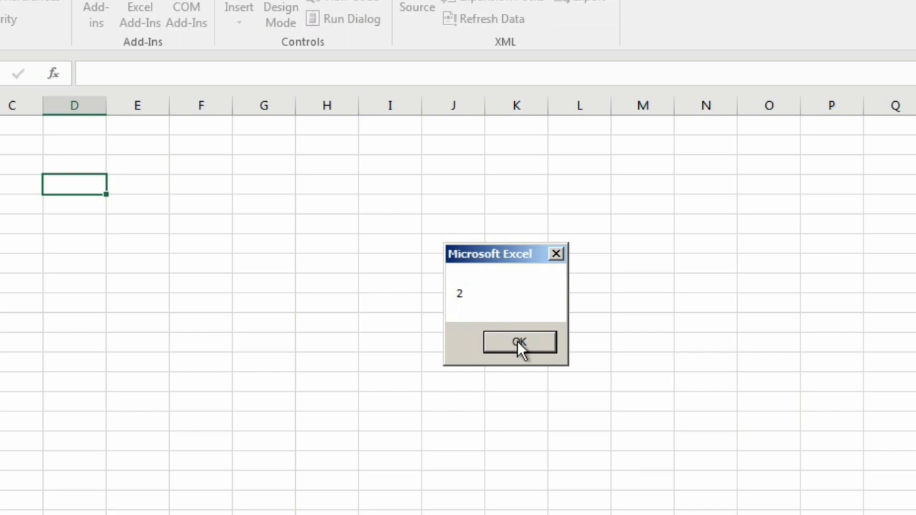
# Step: Dismiss each message box from 2 through 10 until the macro finishes
pyautogui.click(518, 341)
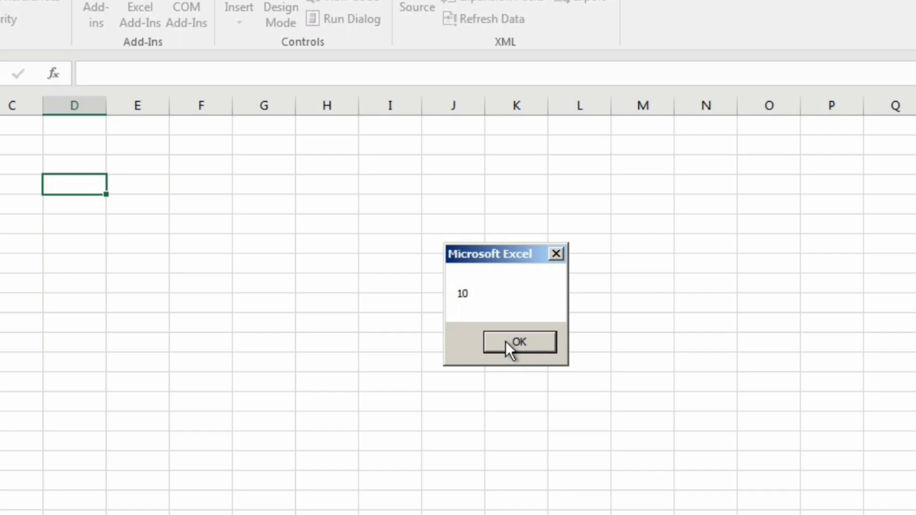
pyautogui.click(519, 341)
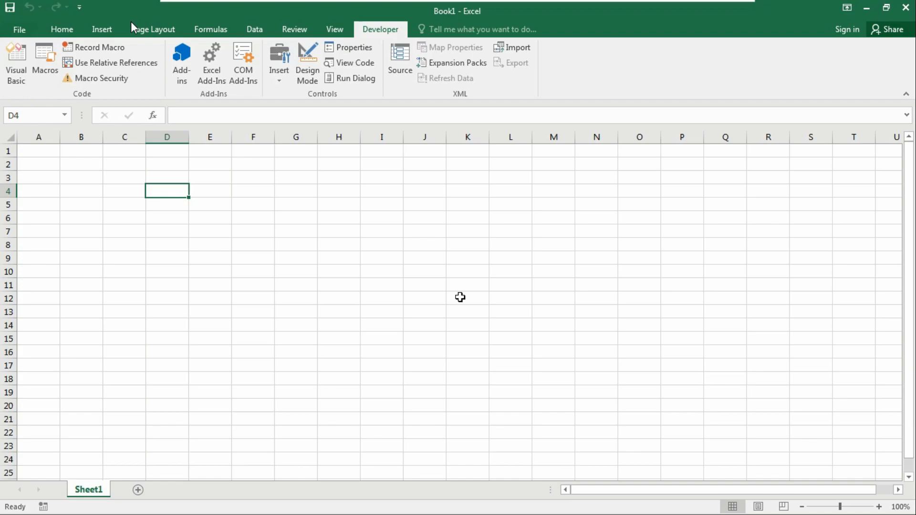
pyautogui.moveTo(97, 77)
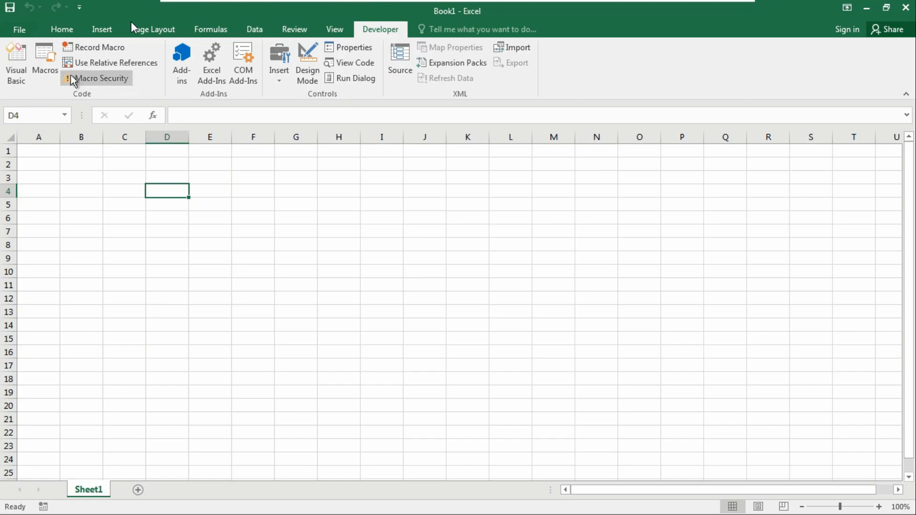
# Step: Reopen the Visual Basic editor showing the finished loop in Module1
pyautogui.click(16, 61)
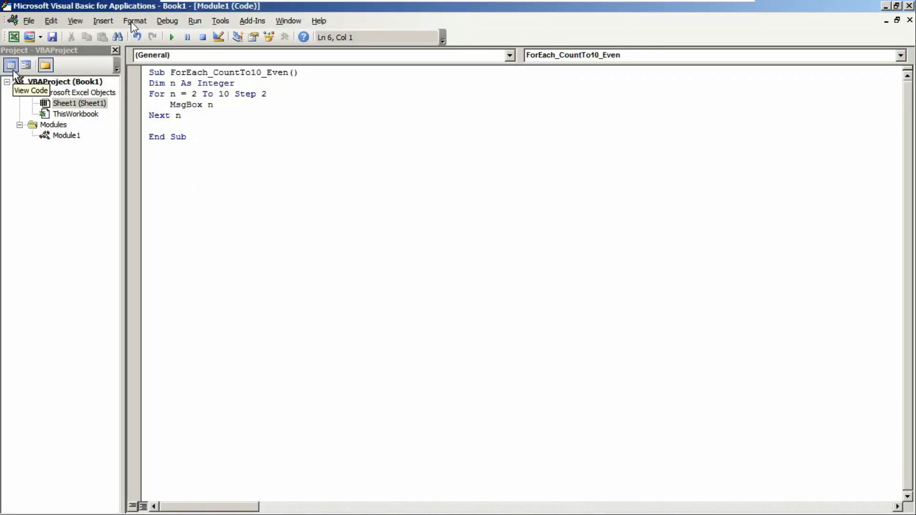